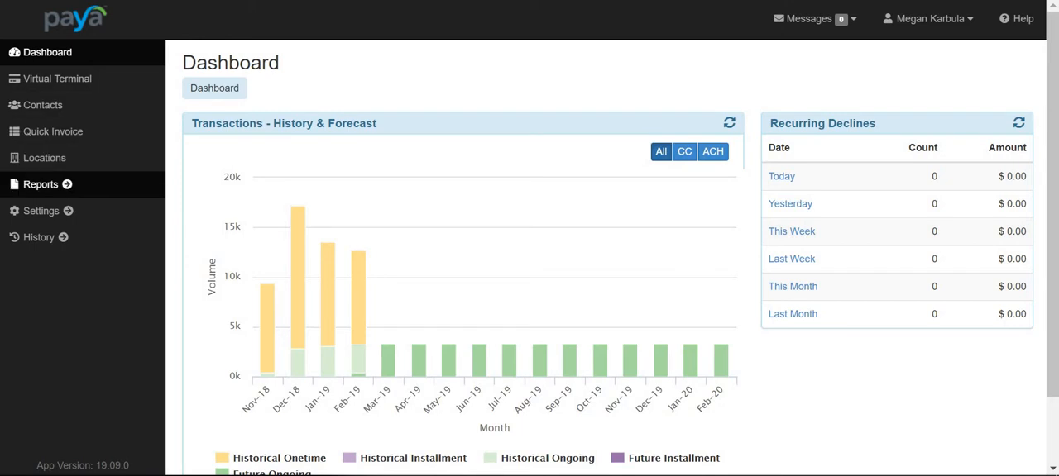
# Open Reports > Transactions from the dashboard sidebar.
pyautogui.click(40, 184)
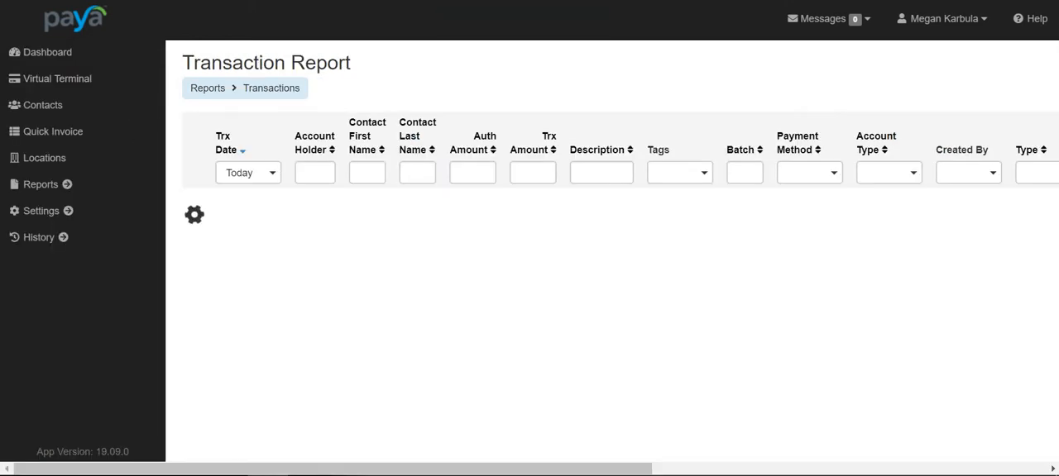
# Open full detail of Frida Kahlo's $10.00 1:13 pm transaction and choose Run Again.
pyautogui.click(194, 215)
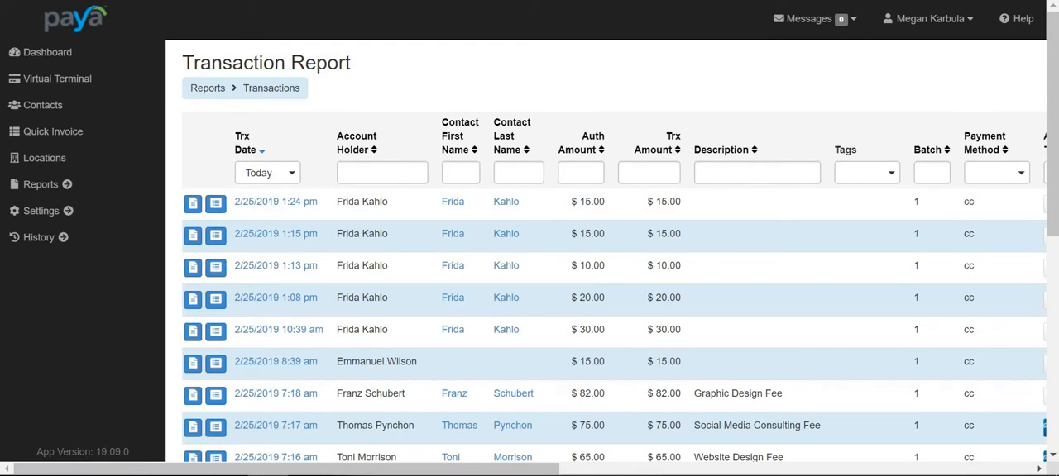
pyautogui.moveTo(216, 270)
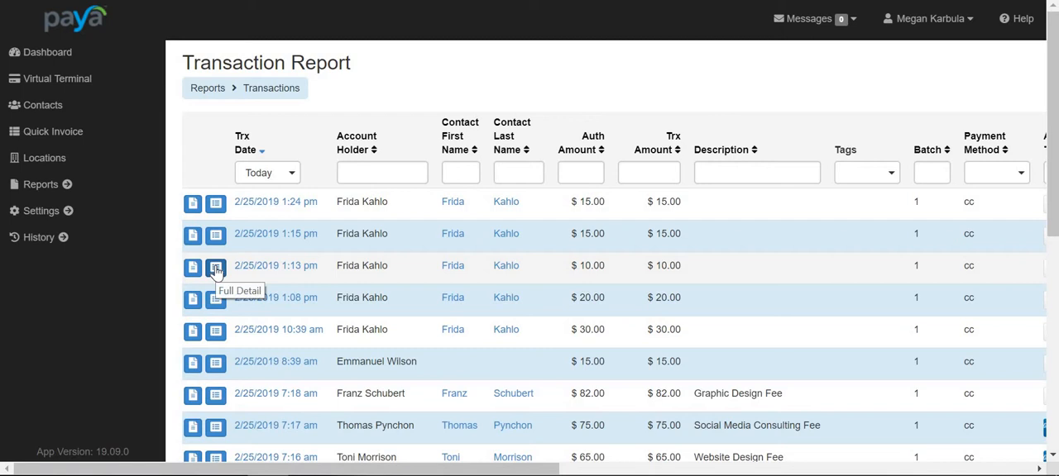
pyautogui.click(215, 266)
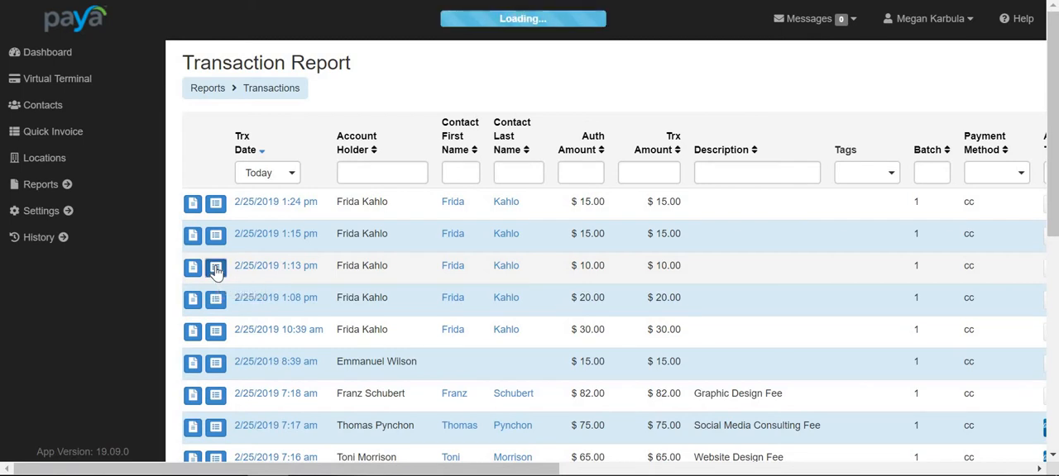
pyautogui.click(216, 266)
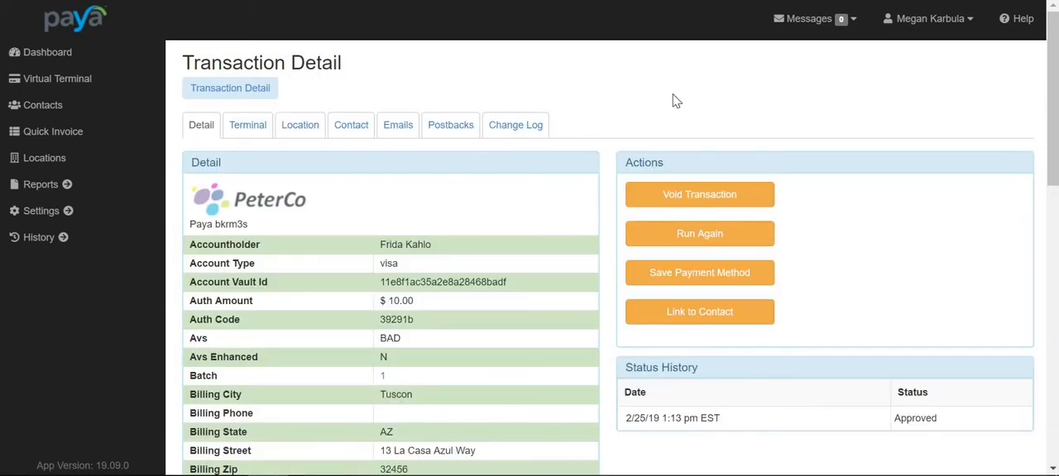
pyautogui.moveTo(699, 233)
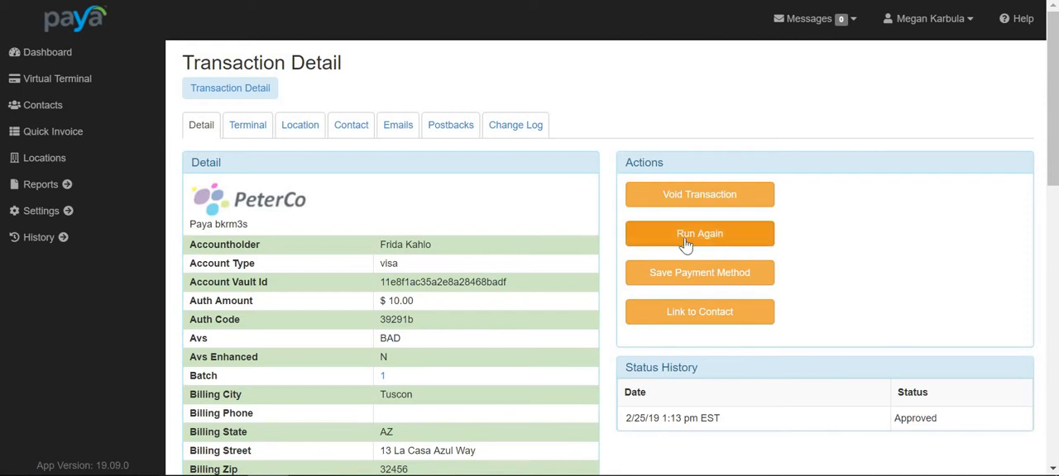
pyautogui.click(699, 234)
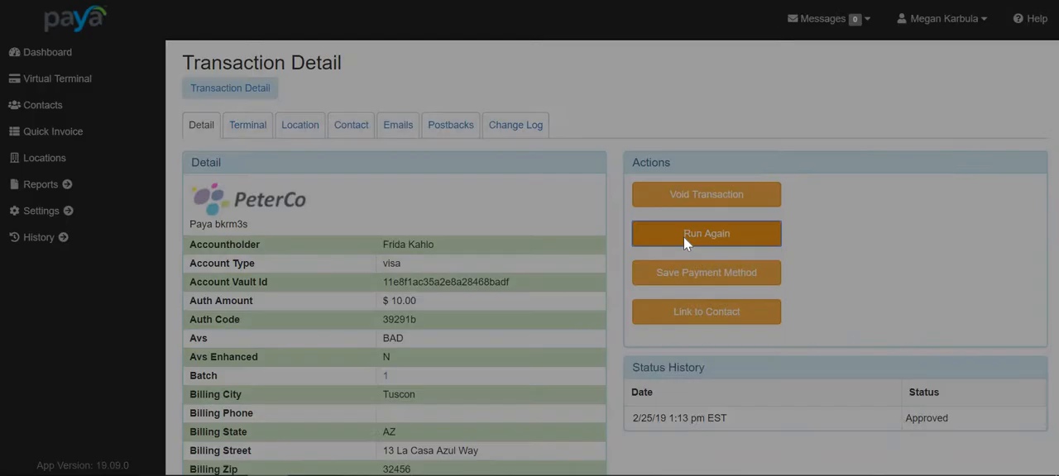
# Set transaction type to Refund with amount 10.00 and process it.
pyautogui.click(706, 234)
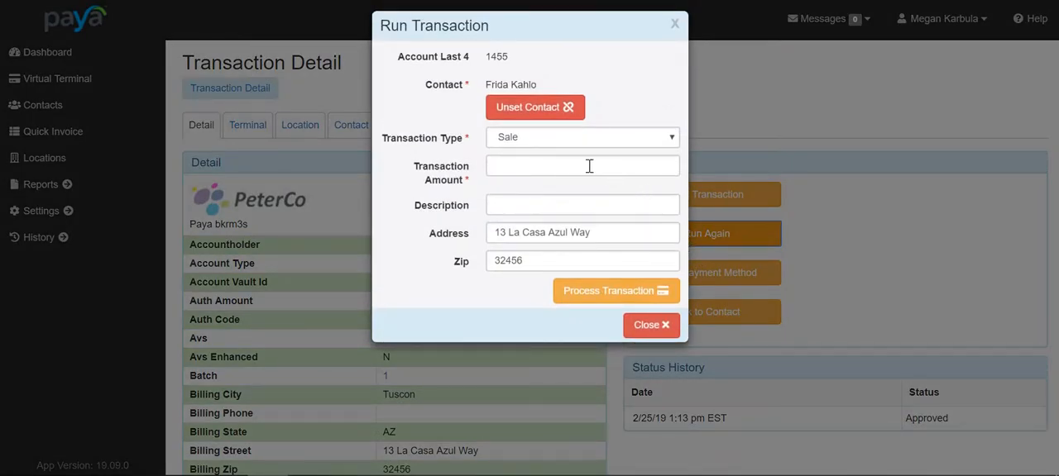
pyautogui.click(582, 137)
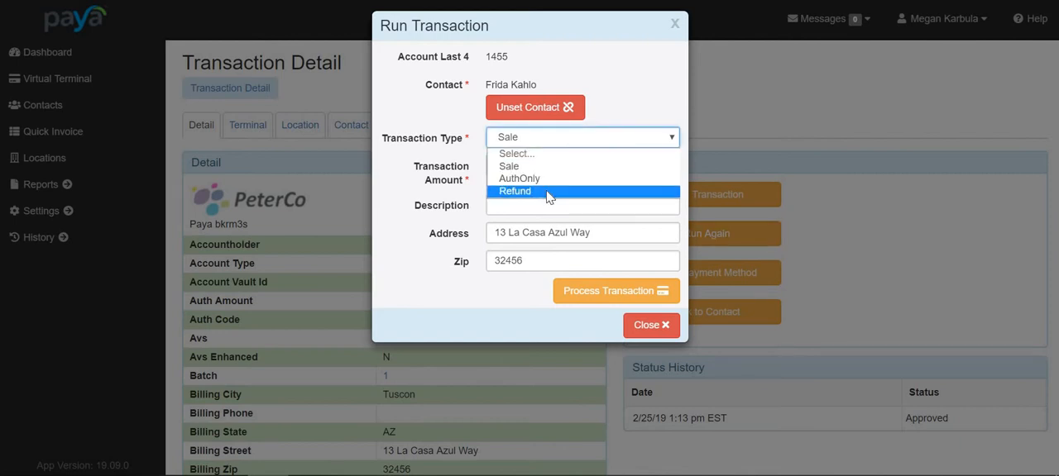
pyautogui.click(514, 191)
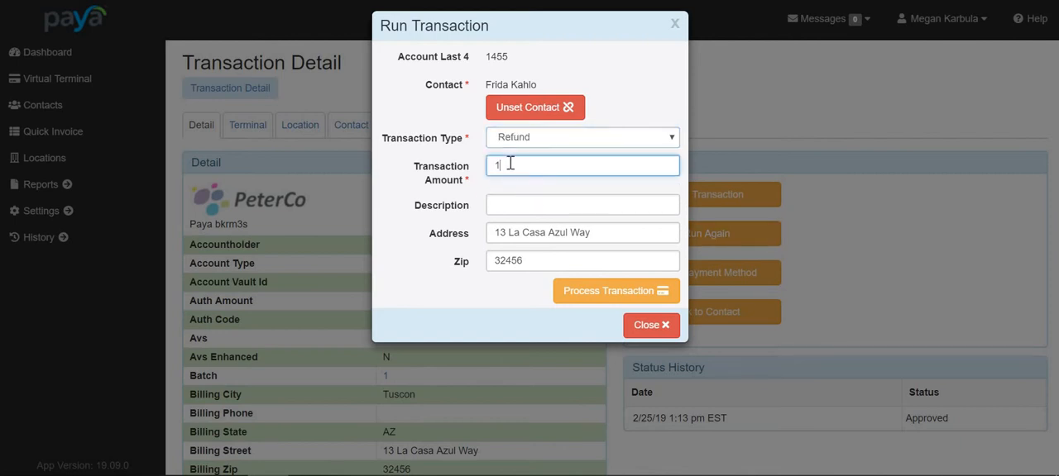
pyautogui.write('0.00')
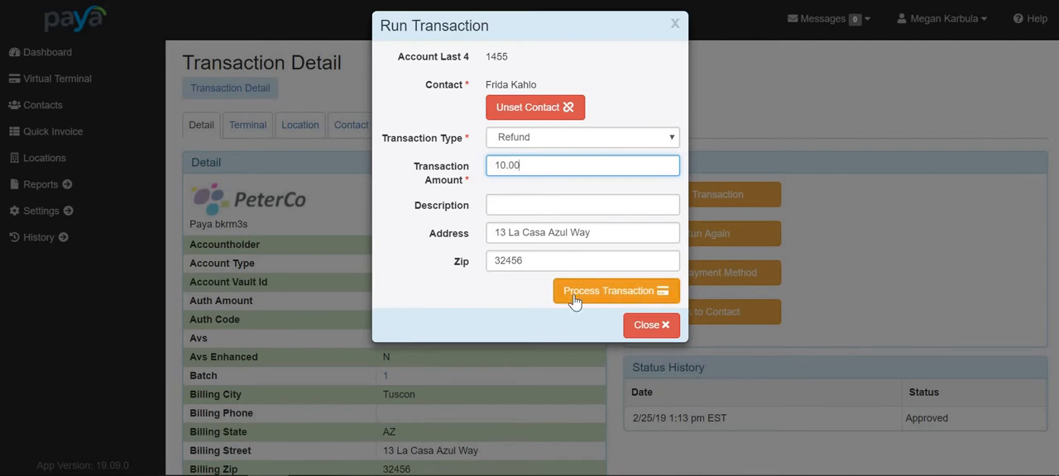
pyautogui.click(615, 290)
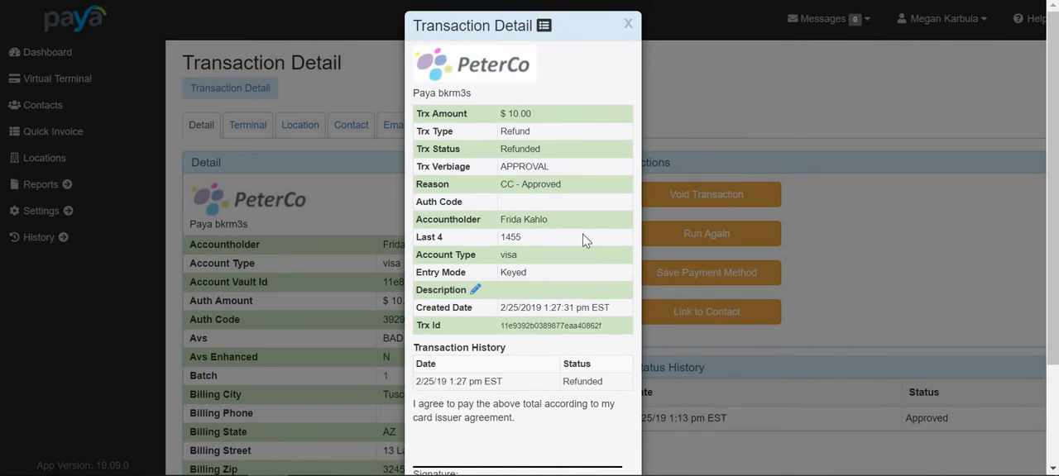
pyautogui.moveTo(503, 147)
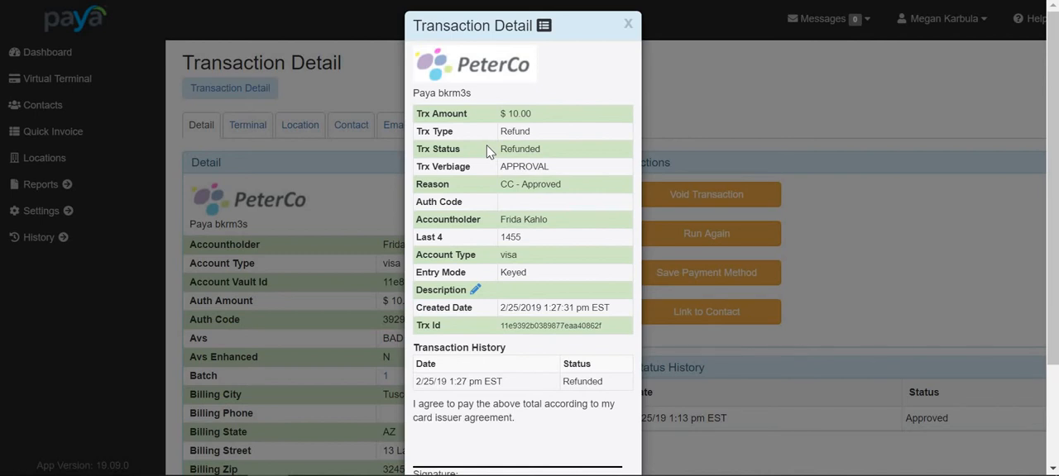
# Scroll the refund's Transaction Detail popup to the bottom and close it.
pyautogui.scroll(-3)
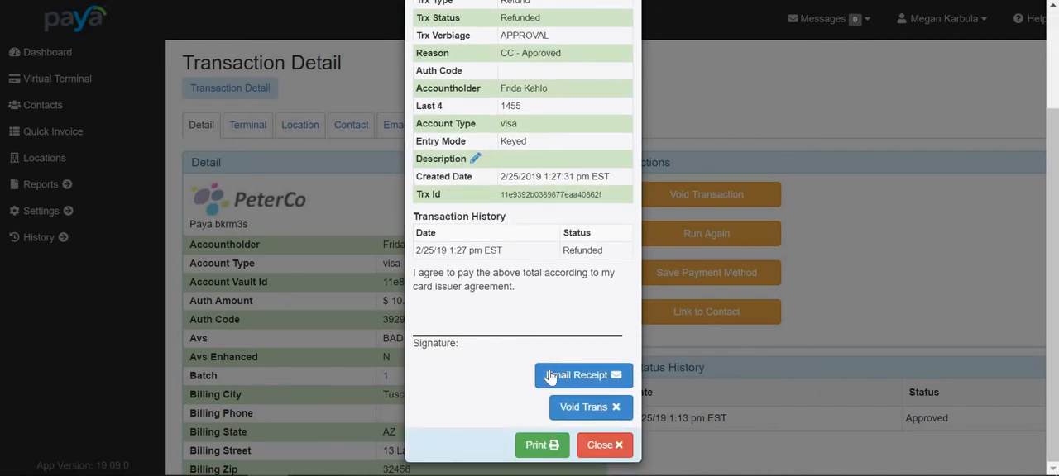
pyautogui.moveTo(561, 411)
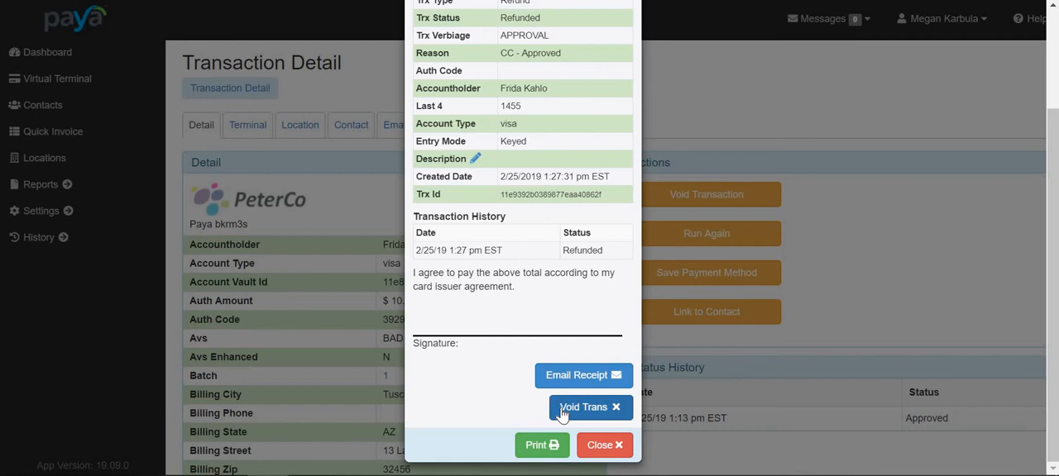
pyautogui.moveTo(497, 375)
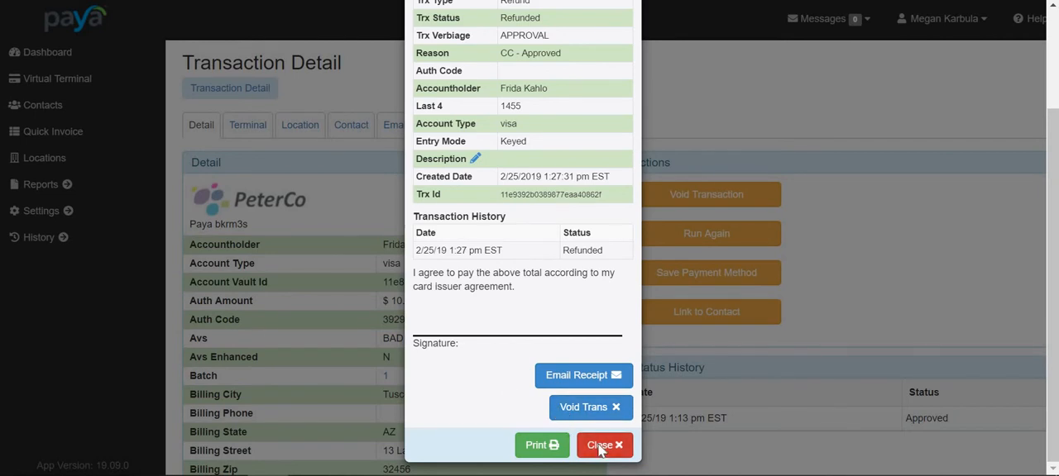
pyautogui.click(603, 445)
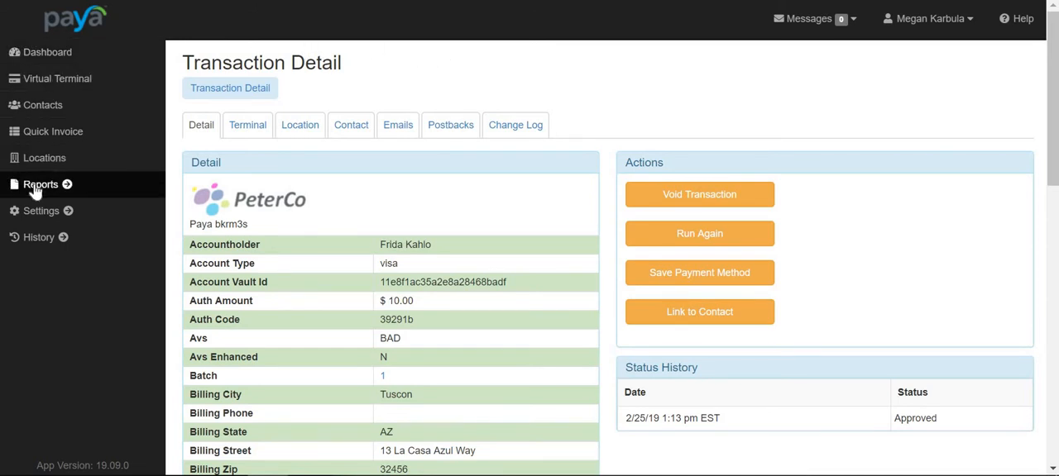
# Reopen the Transaction Report and scroll right to the refund's Refunded status.
pyautogui.click(40, 183)
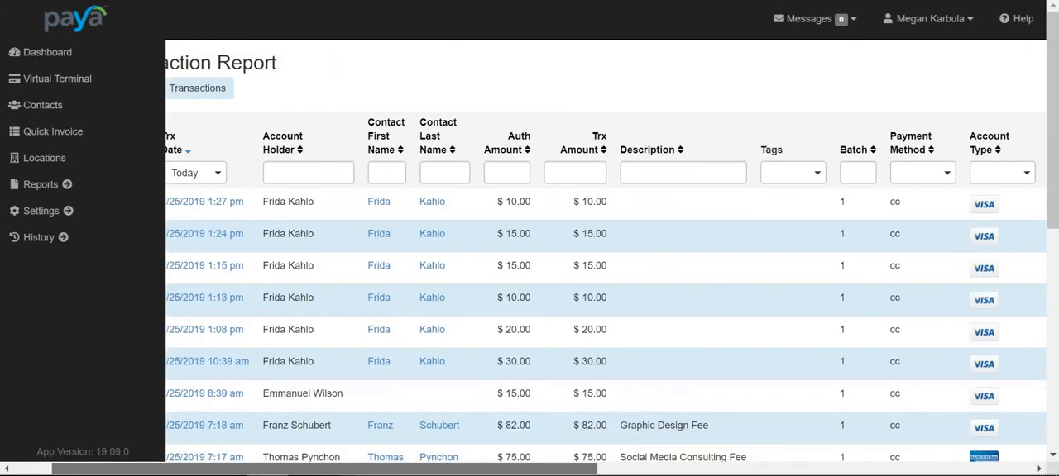
pyautogui.hscroll(3)
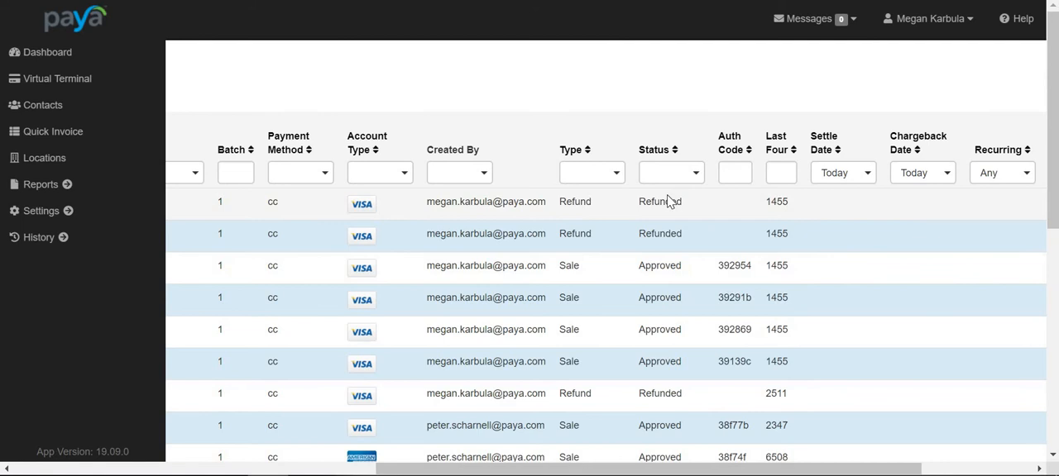
pyautogui.moveTo(661, 201)
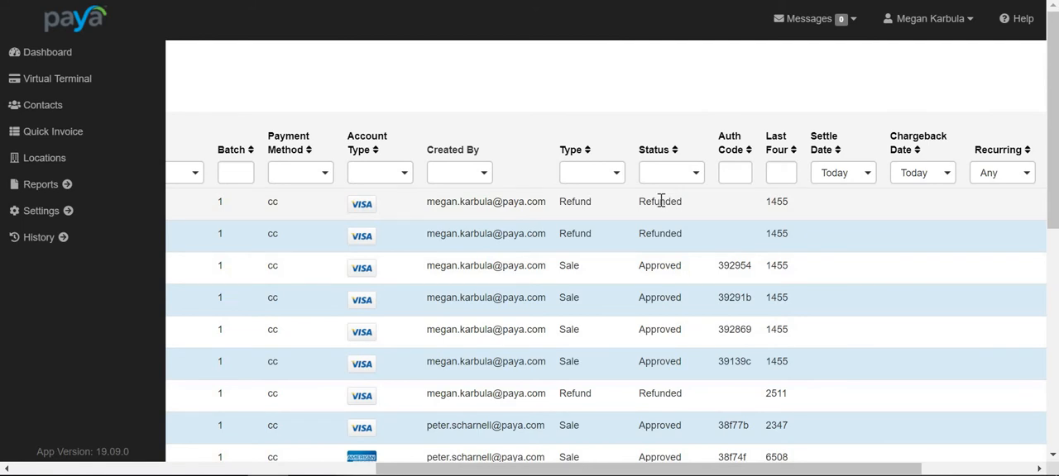